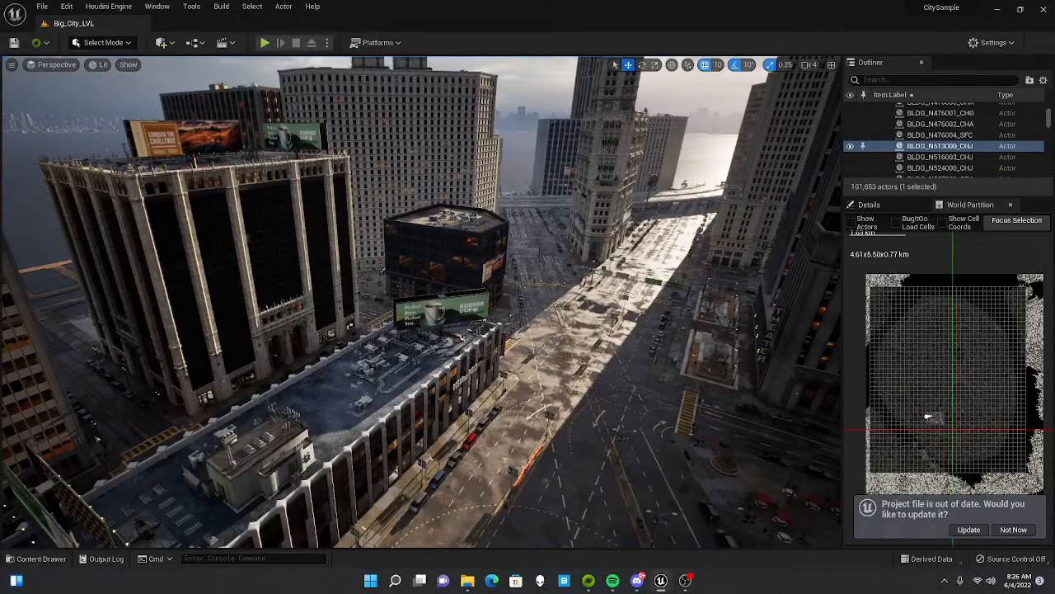
{"action": "mouse_move", "coordinate": [264, 43]}
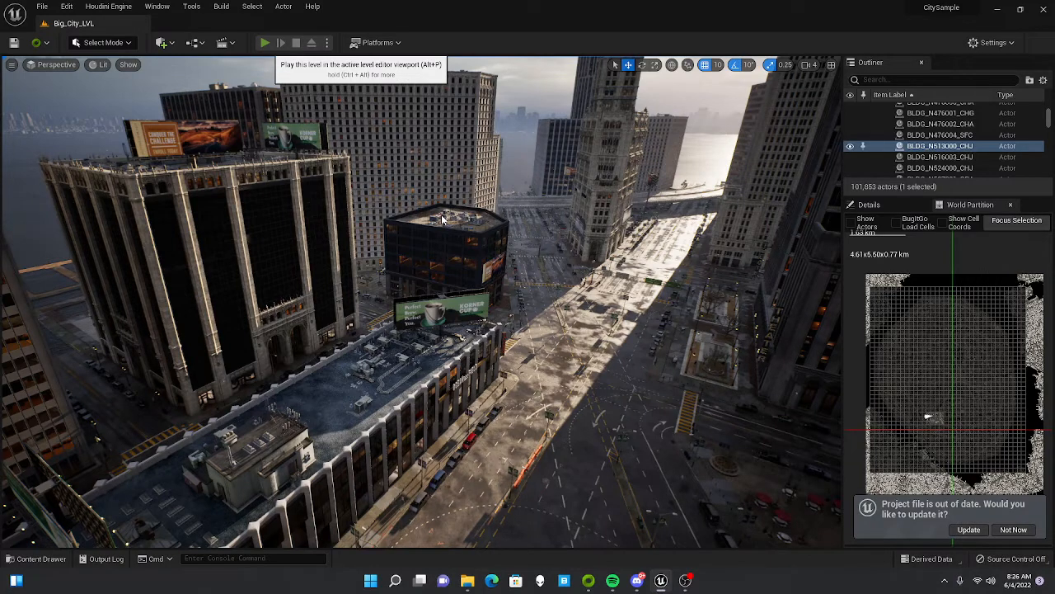
- Test-play the level, then select the waterfront building BLDG_N461000_CHH on the left of the skyline
{"action": "left_click", "coordinate": [264, 43]}
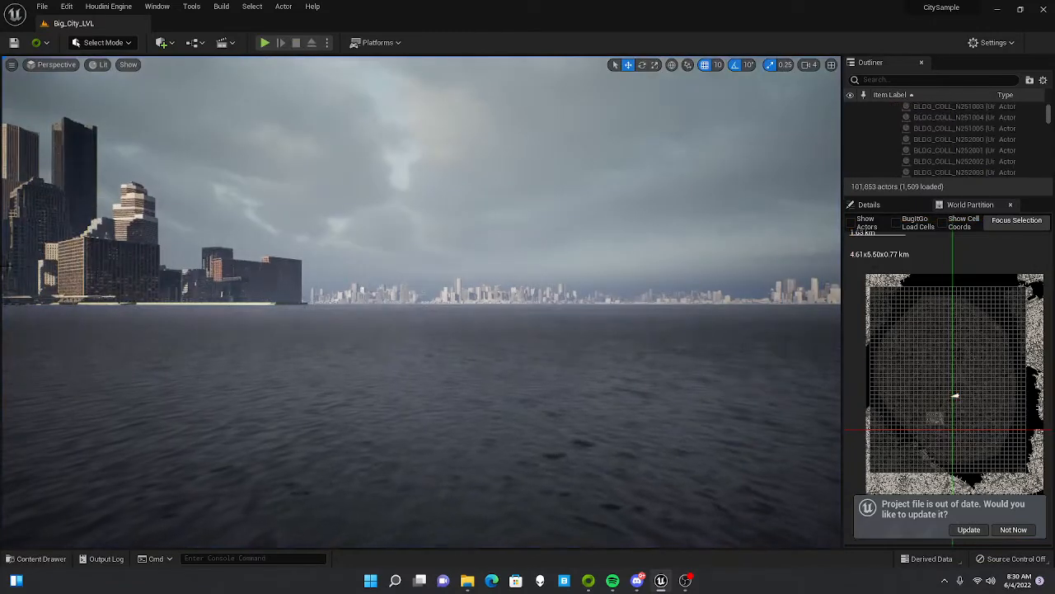
{"action": "left_click", "coordinate": [940, 146]}
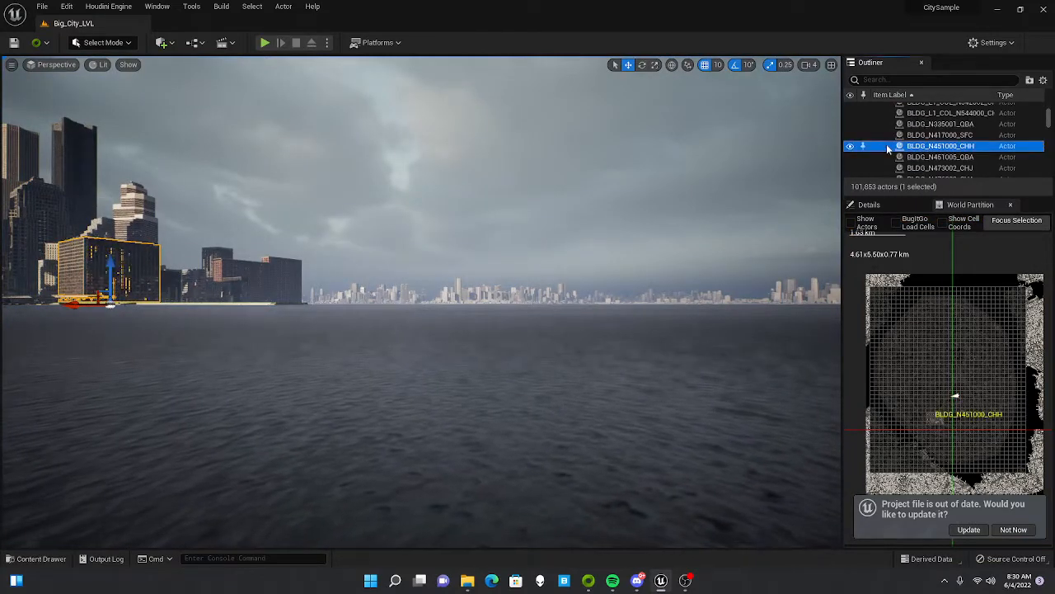